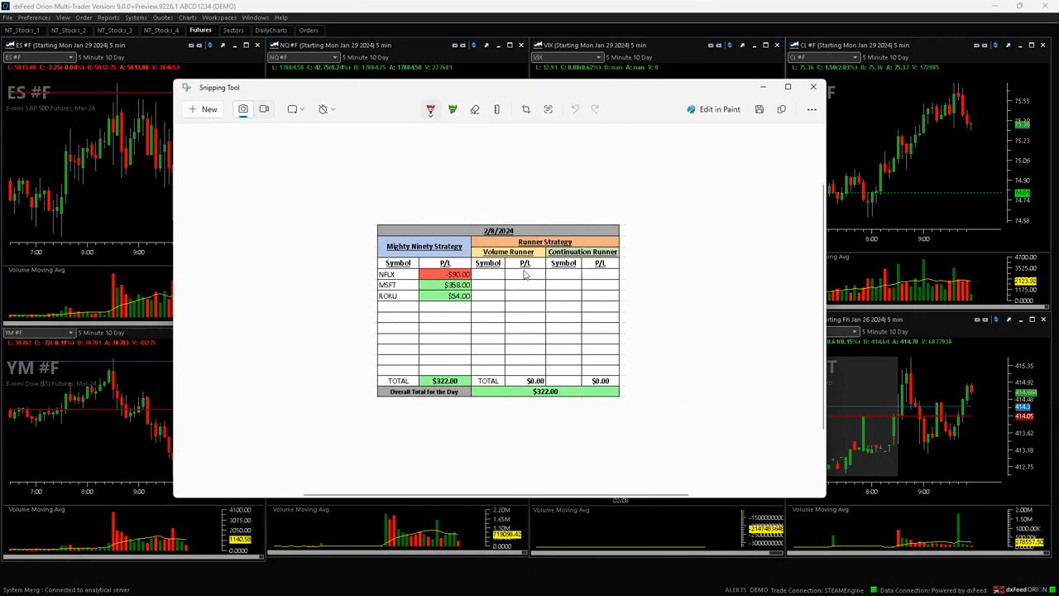
mouse_move(478, 274)
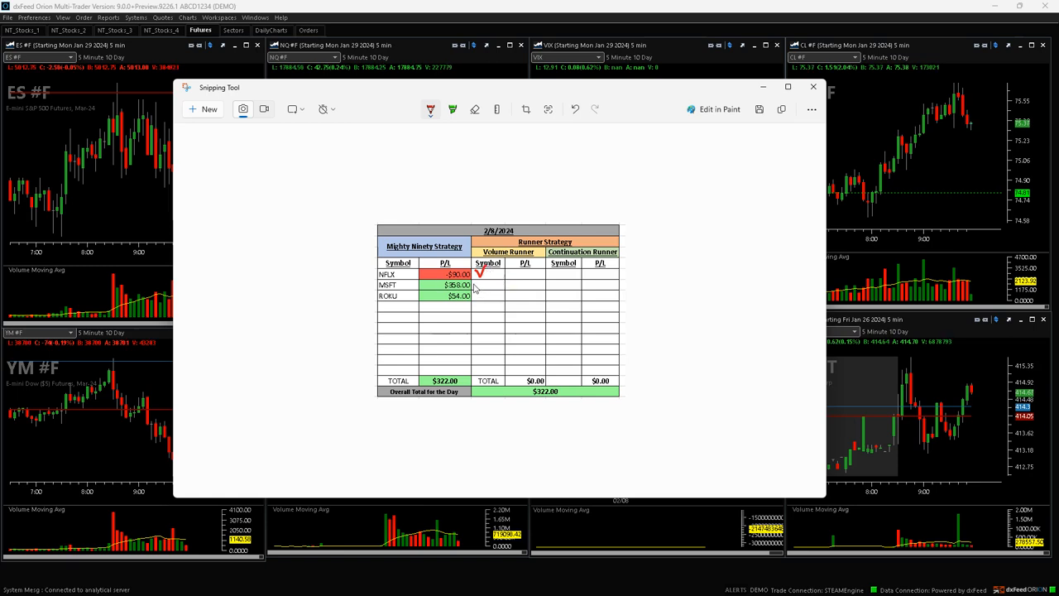
mouse_move(480, 306)
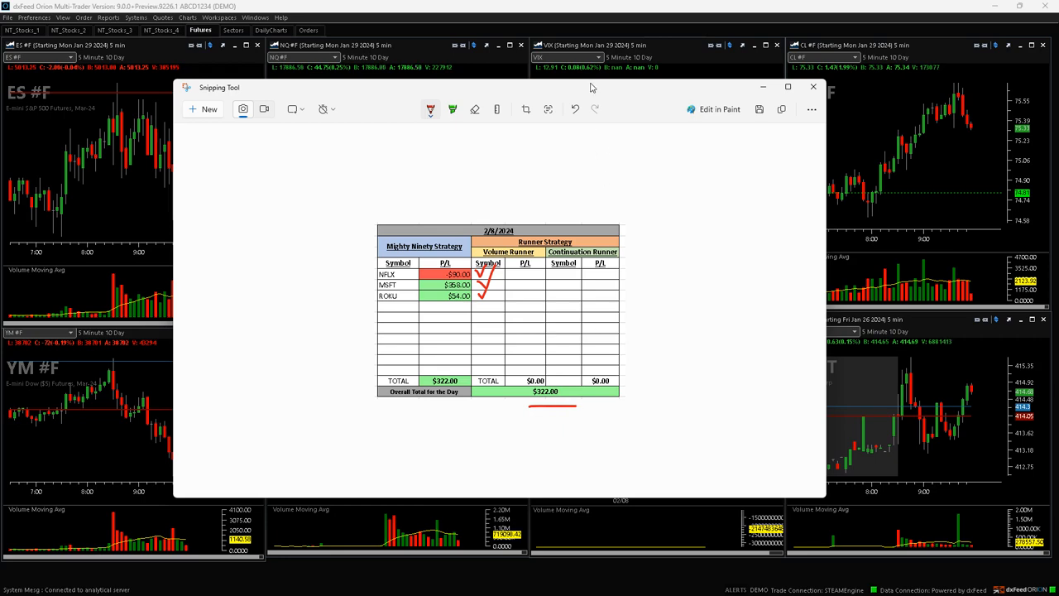
- Minimize the annotated Snipping Tool capture to reveal the charts behind it
left_click(813, 86)
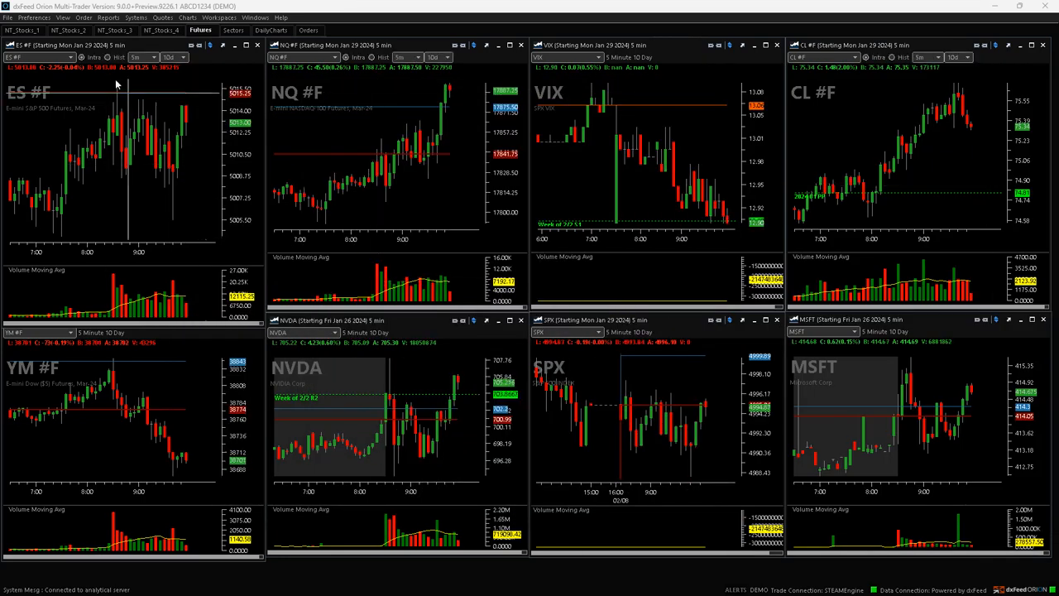
- Switch to the NF_Stocks_1 workspace showing the eight 5-minute stock charts
left_click(34, 30)
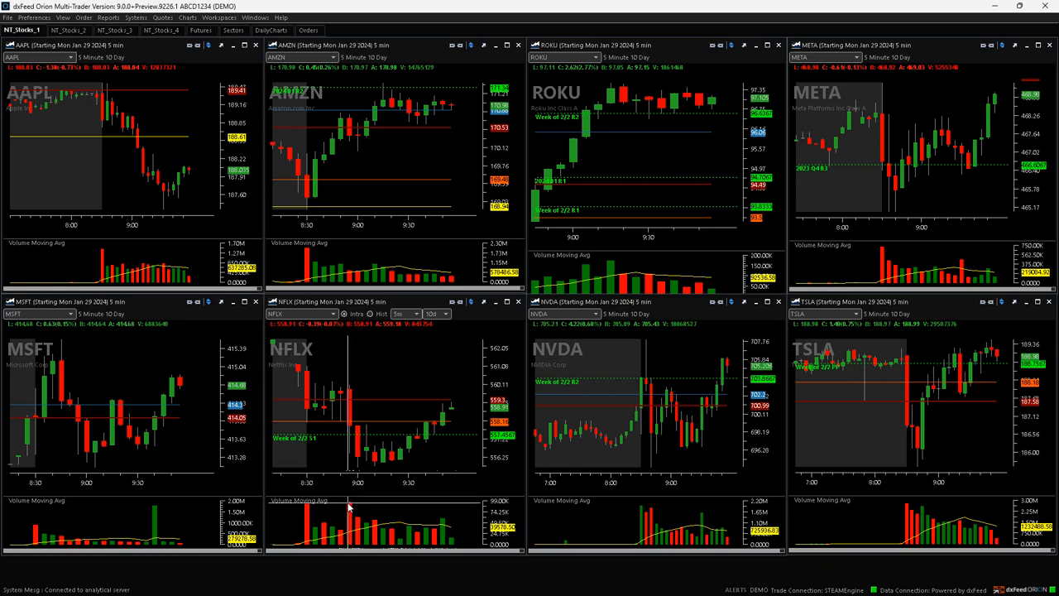
mouse_move(357, 467)
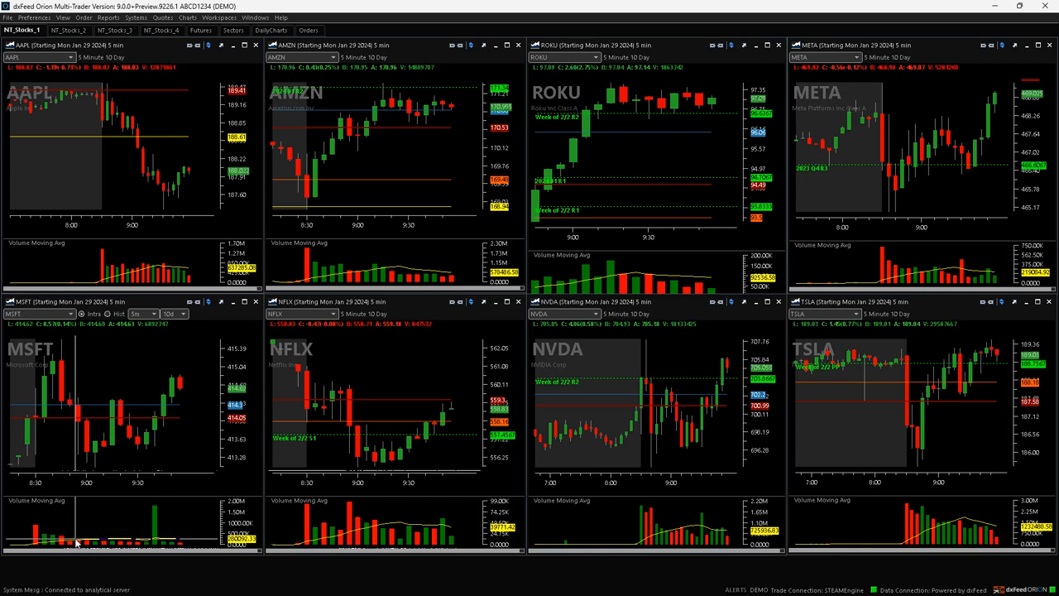
mouse_move(79, 462)
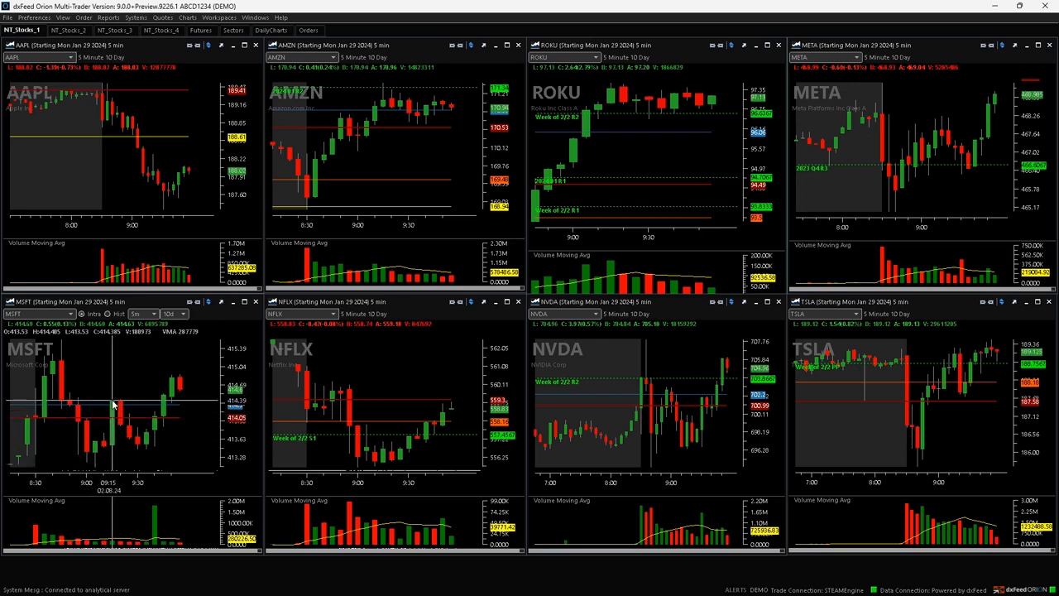
mouse_move(133, 434)
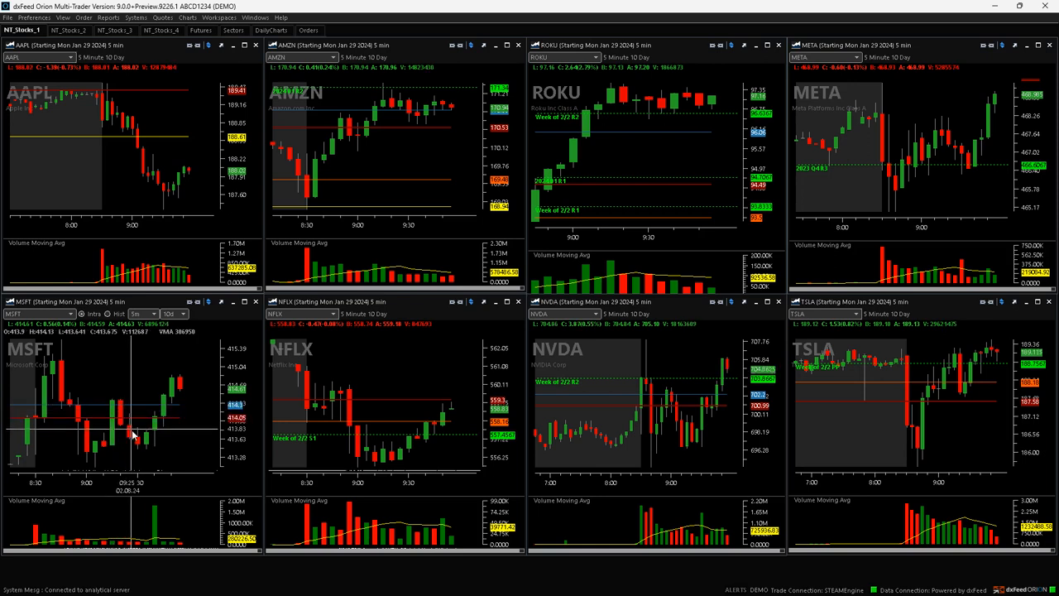
mouse_move(152, 414)
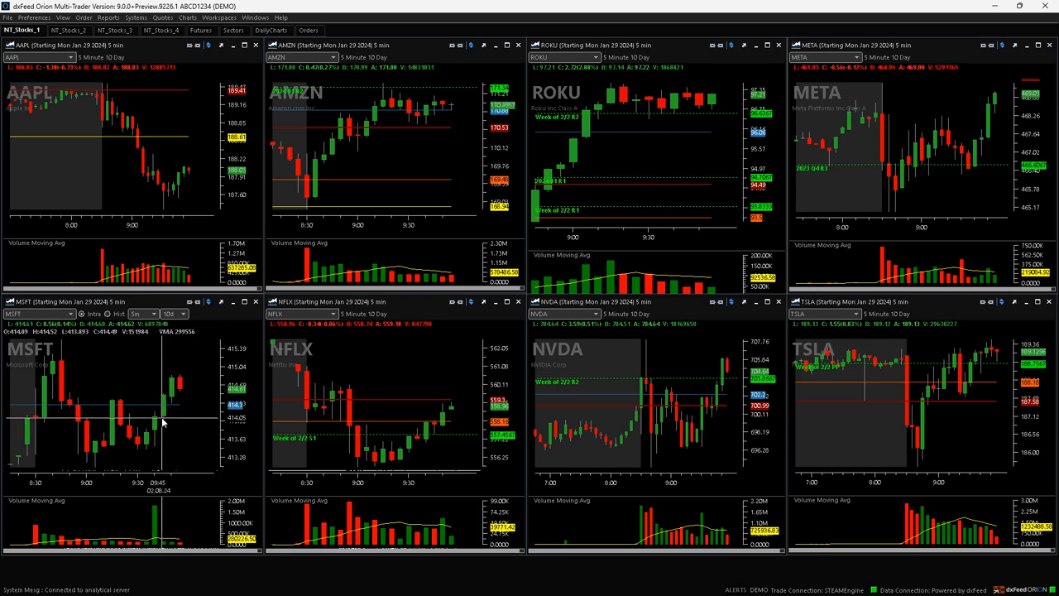
mouse_move(166, 394)
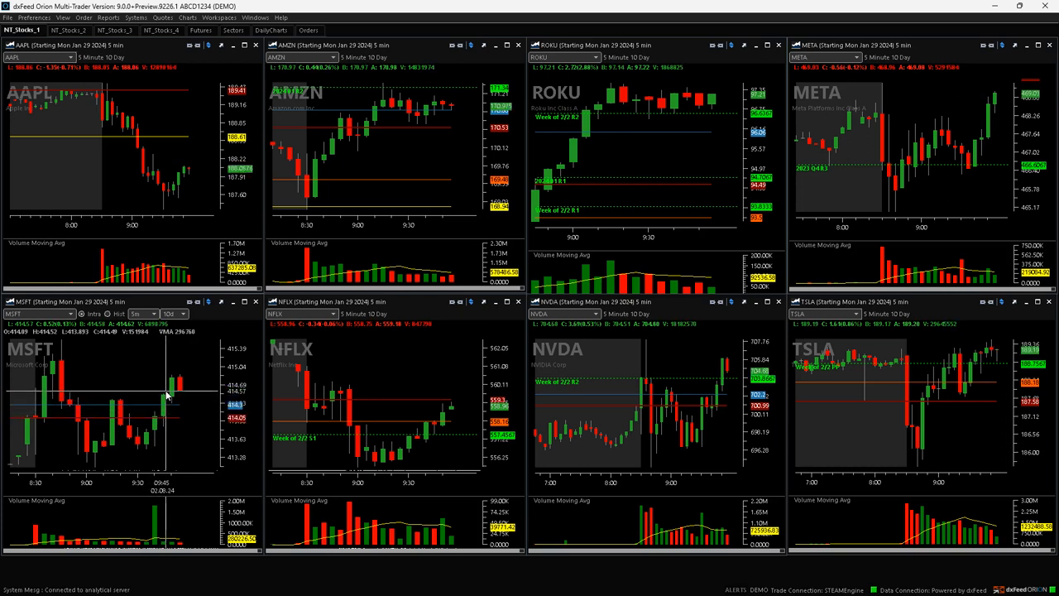
mouse_move(169, 387)
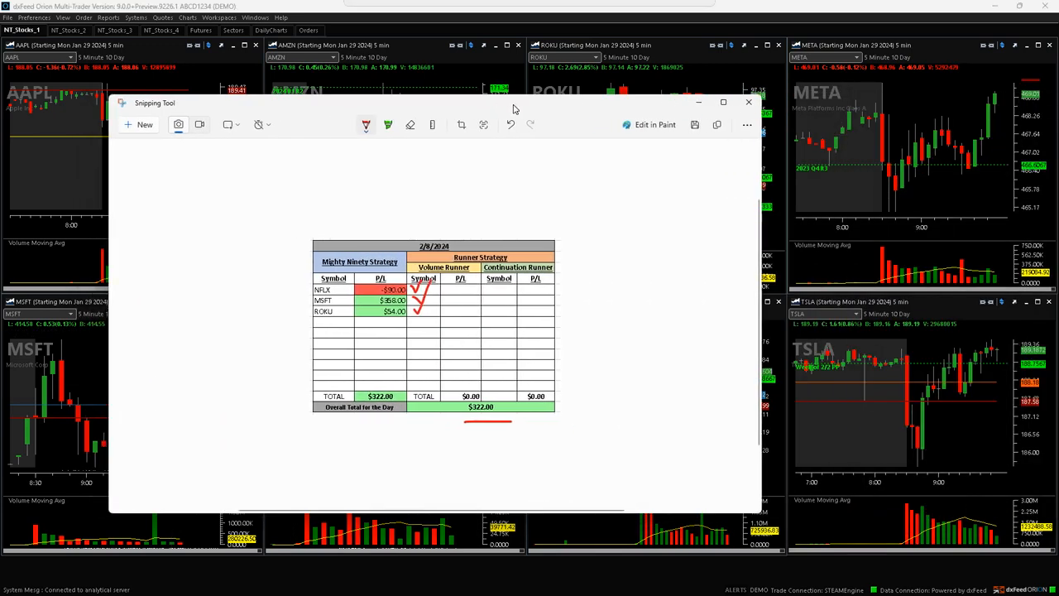
mouse_move(467, 437)
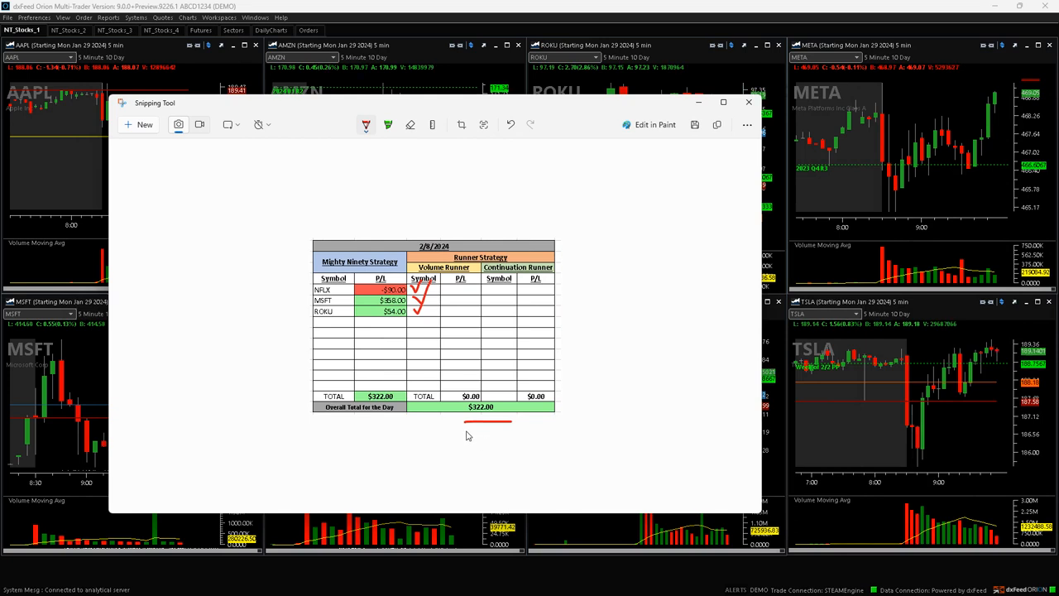